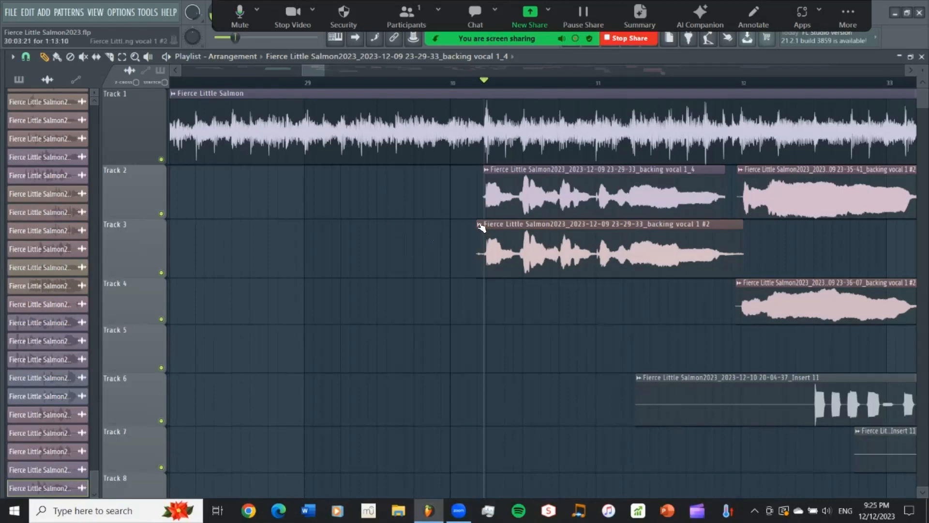
mouse_move(579, 267)
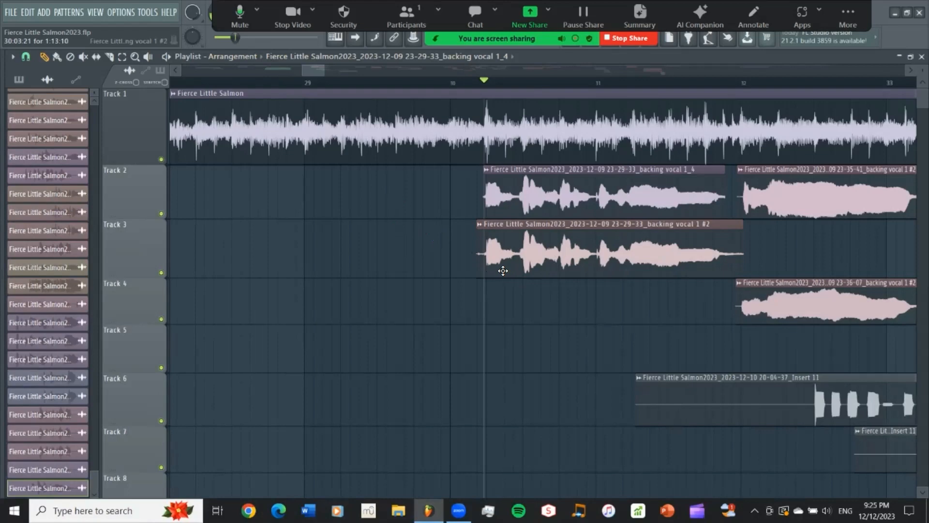
mouse_move(518, 235)
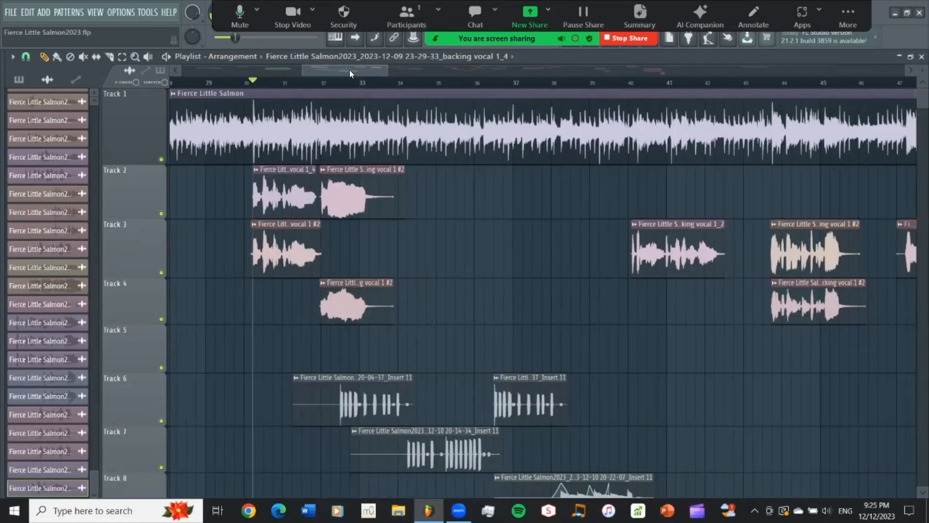
Open the track 3 backing vocal clip in newTime and audition it with play then stop
scroll(left, 3)
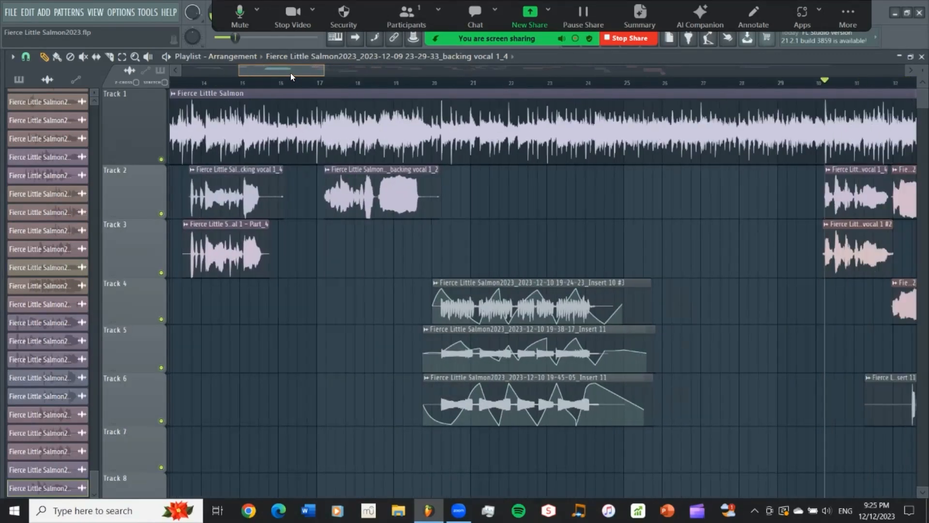
scroll(right, 3)
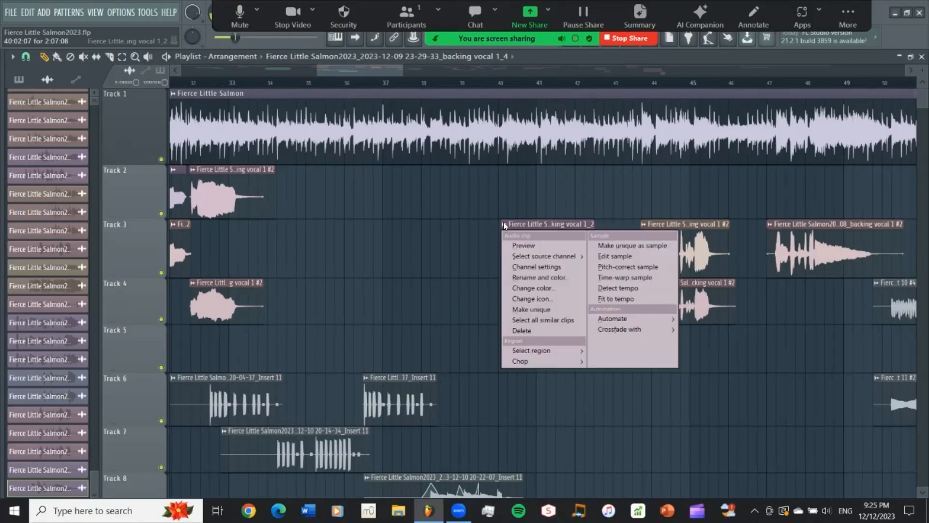
mouse_move(623, 277)
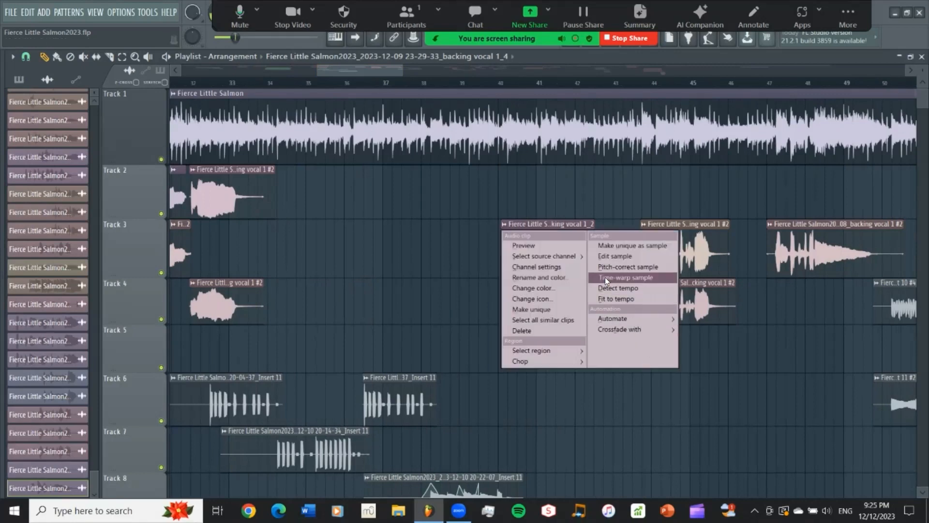
click(625, 277)
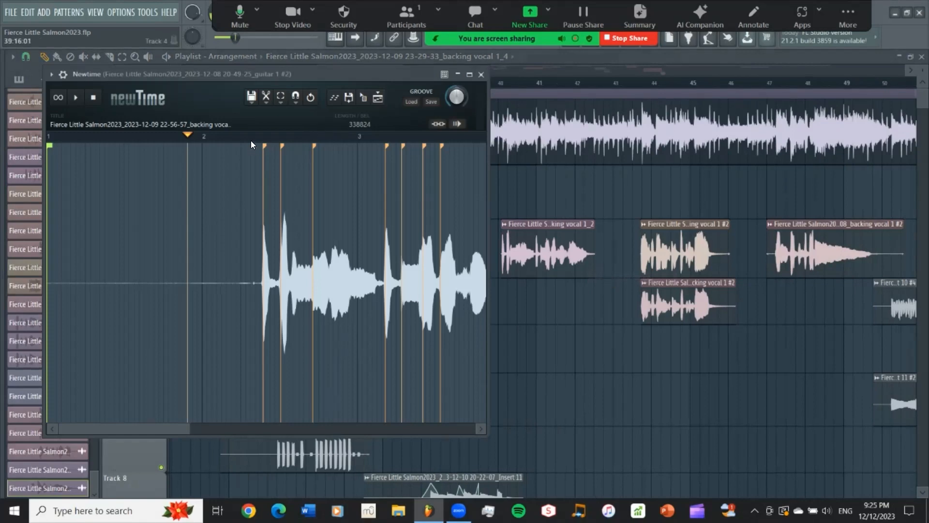
click(75, 97)
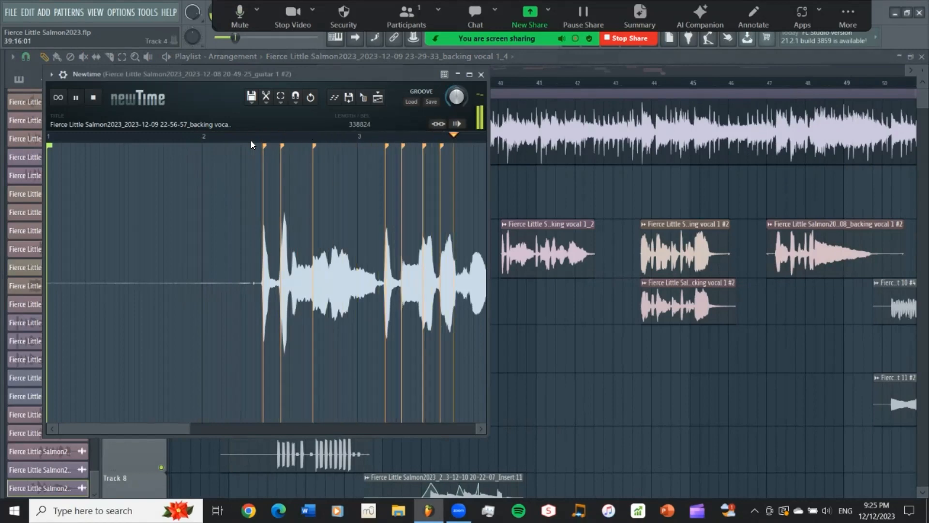
click(75, 97)
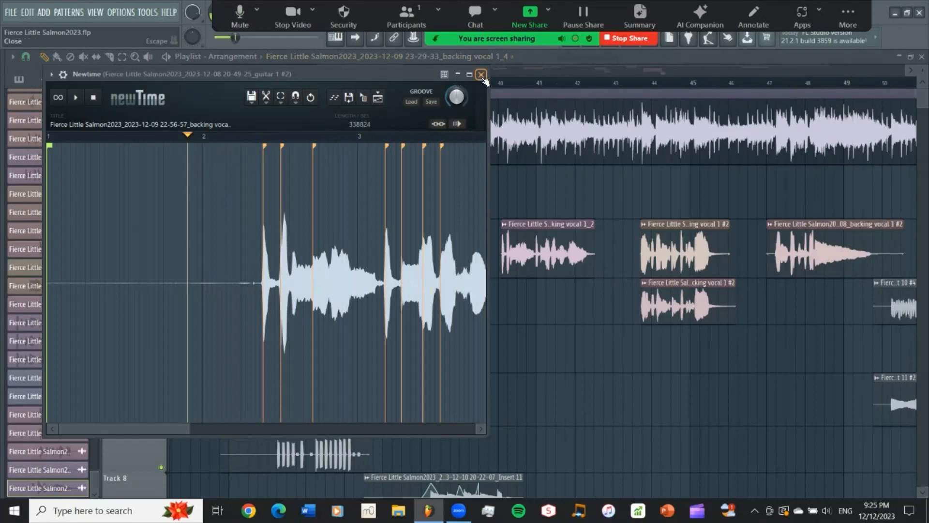
Close newTime and open the backing vocal clip in Edison via Edit sample
click(482, 73)
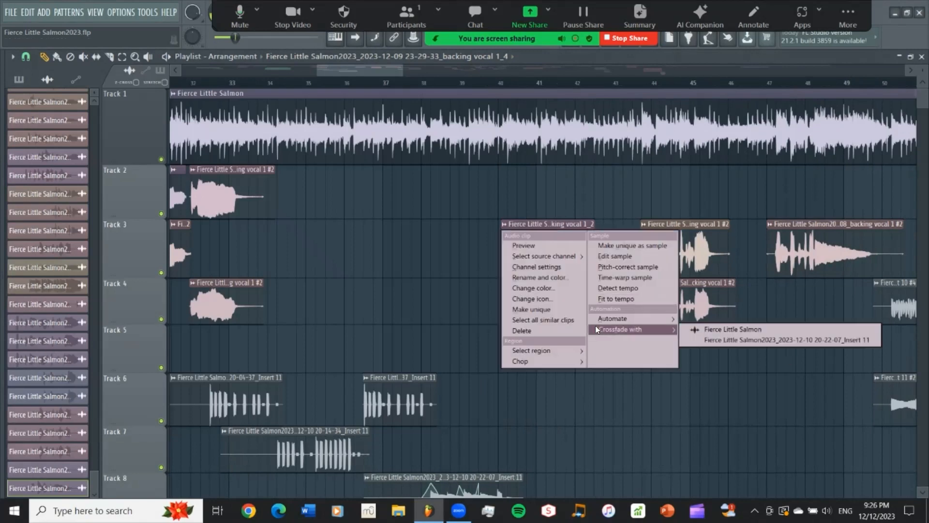
click(615, 256)
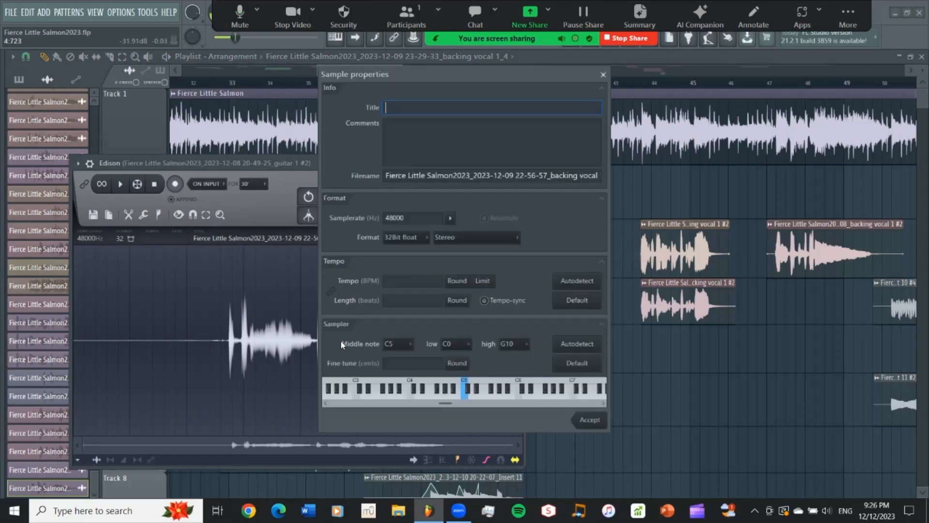
Enter 136 in the Tempo field, correcting the mistyped 1316, and accept it
click(412, 281)
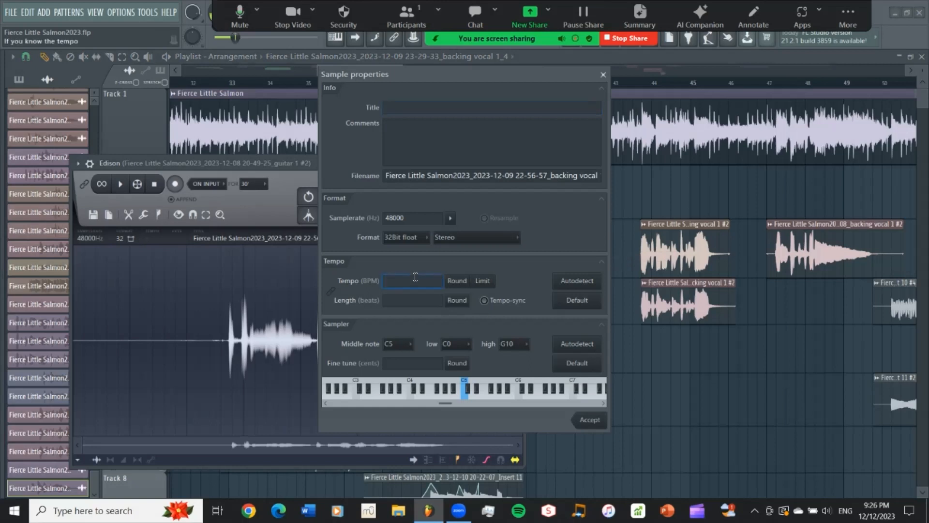
text(1316)
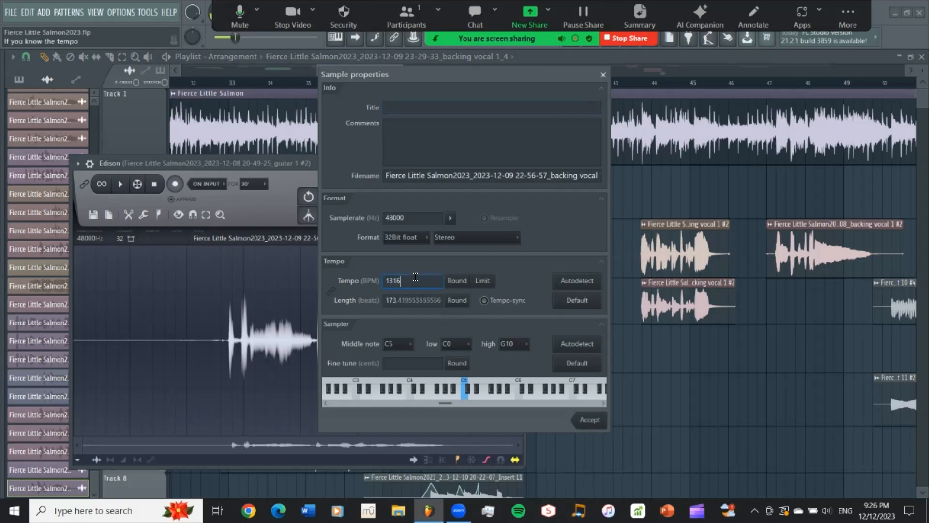
key(Backspace)
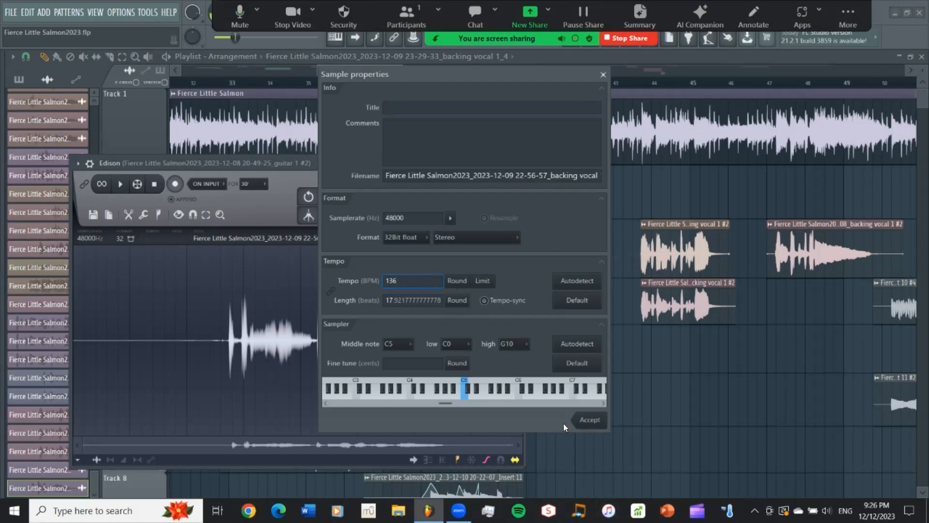
click(413, 281)
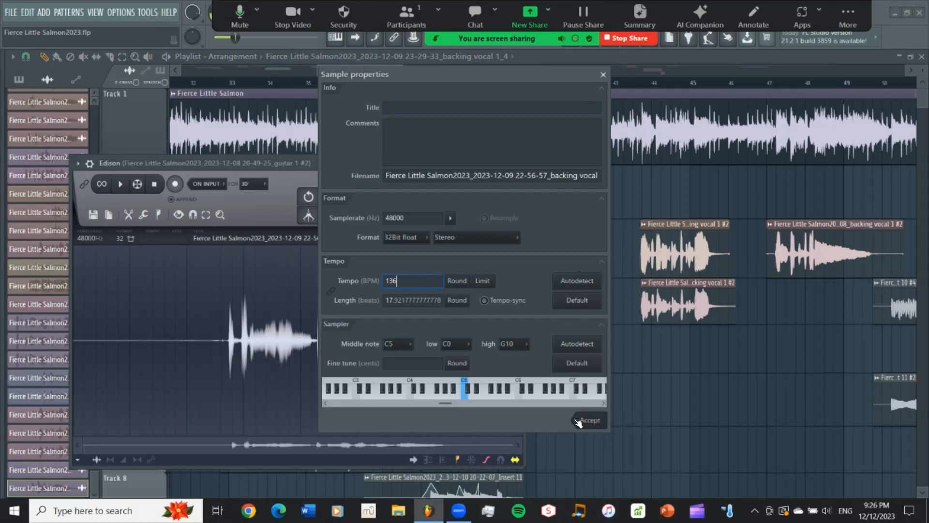
click(589, 421)
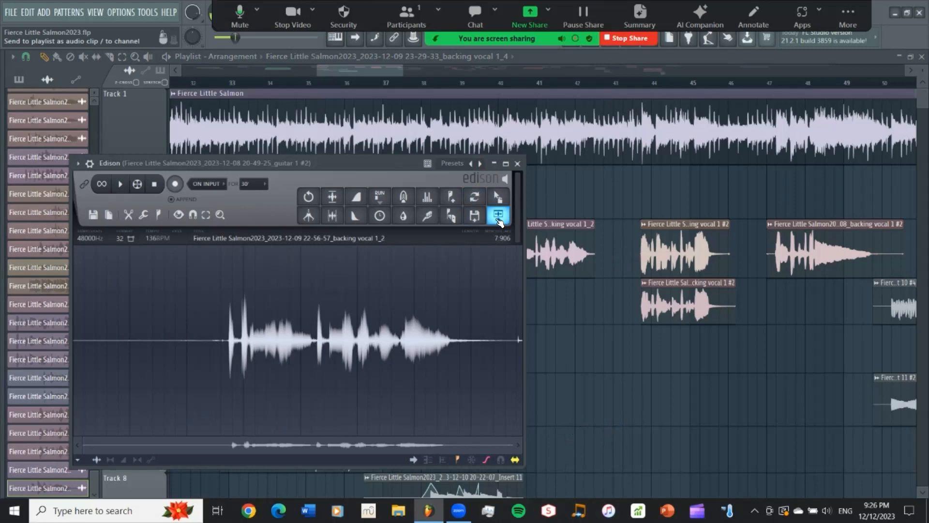
mouse_move(503, 227)
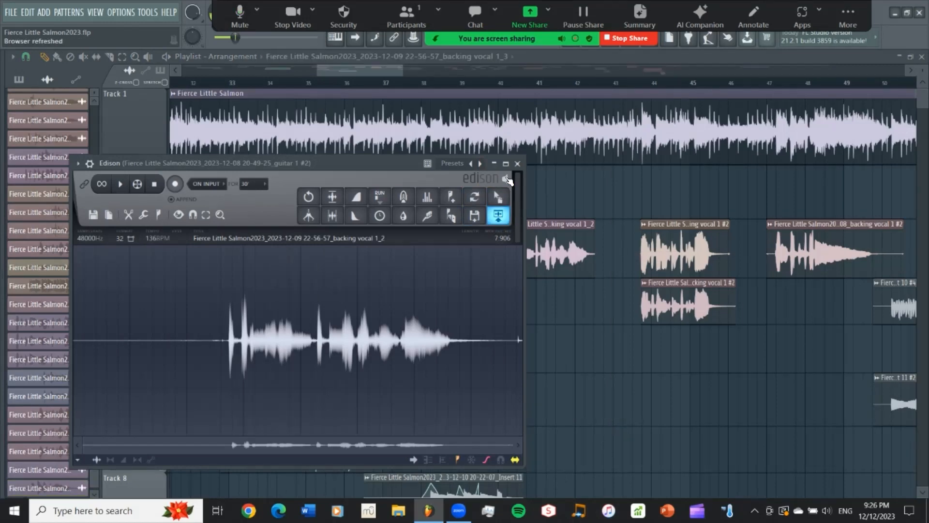
Close Edison, returning to the arrangement with the new backing vocal 1_3 clip
click(518, 164)
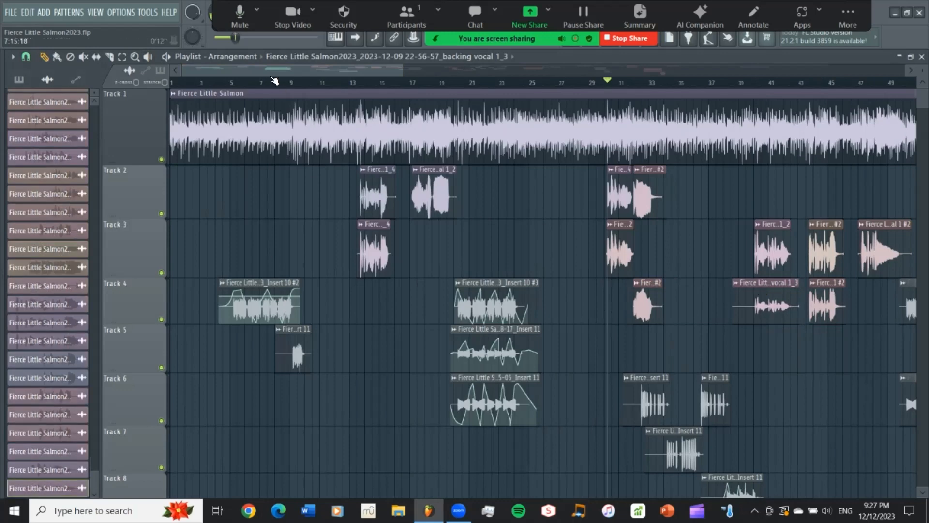
scroll(right, 3)
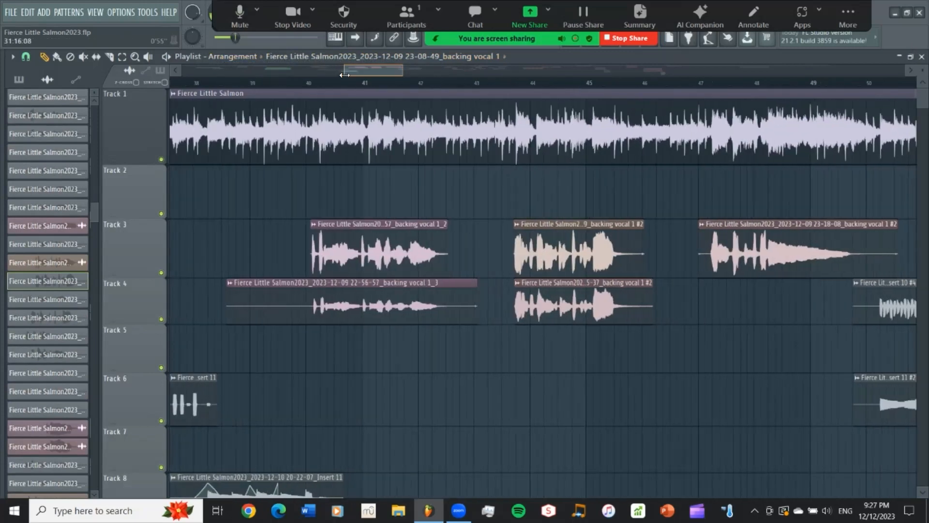
click(331, 309)
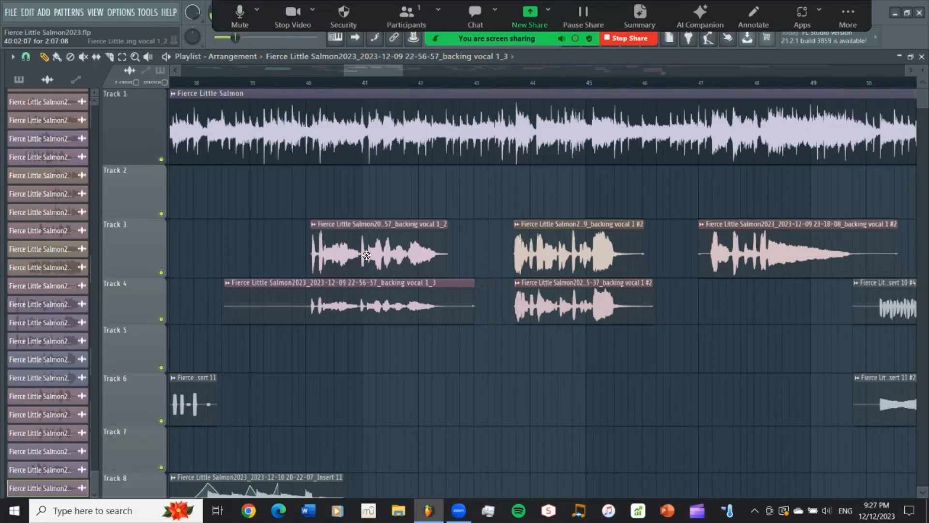
mouse_move(372, 267)
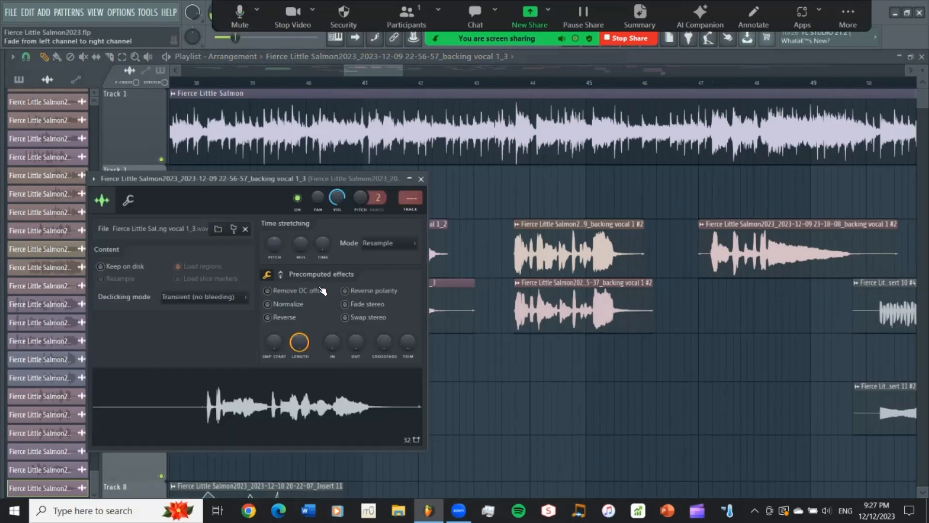
Enable Normalize in the clip's channel settings and close the window
click(267, 304)
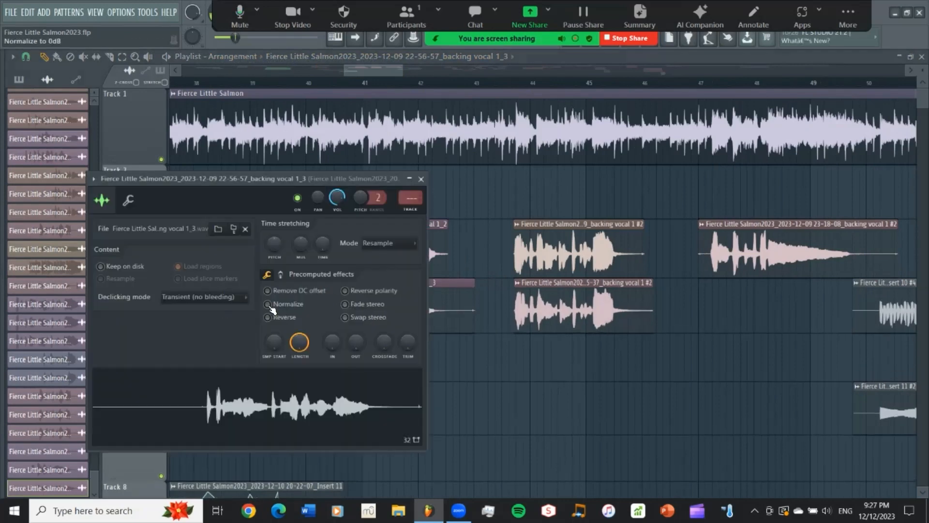
click(267, 304)
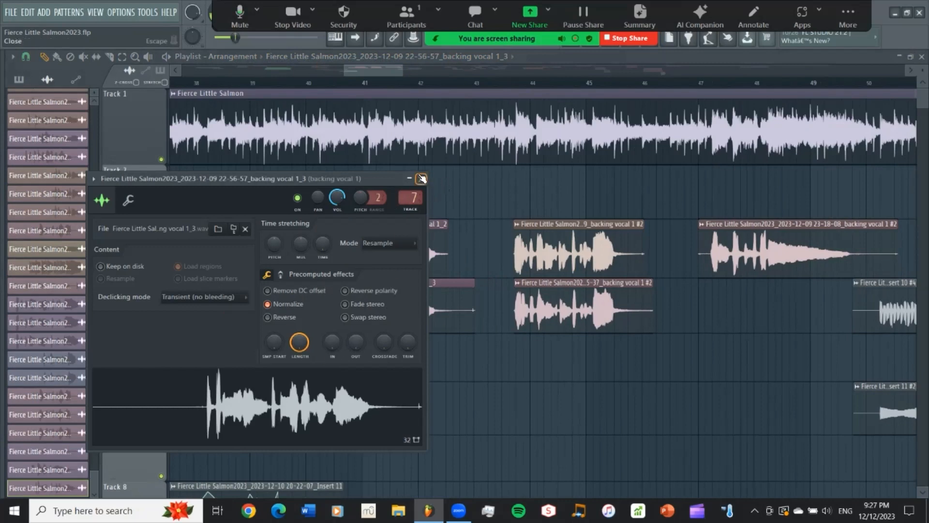
click(422, 179)
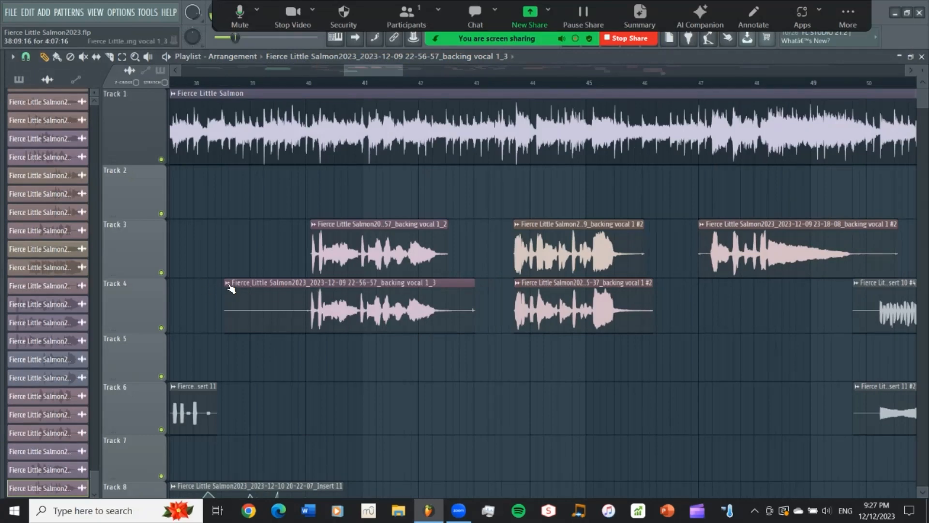
Open backing vocal 1_3 in newTime from its clip menu and audition it with play then stop
right_click(231, 288)
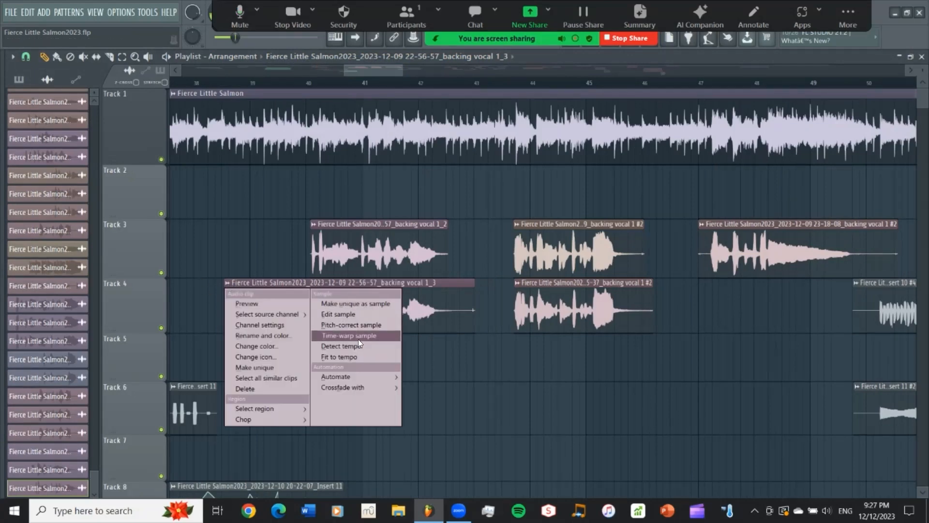
click(349, 335)
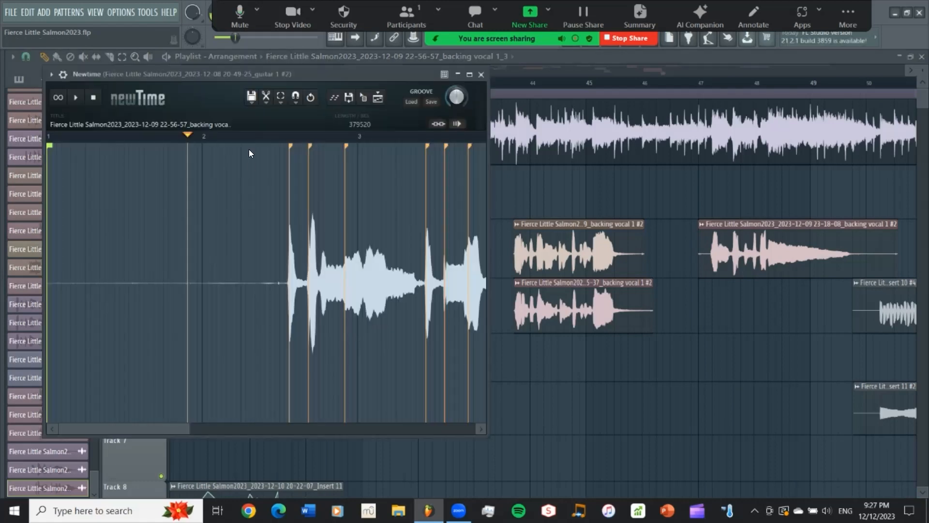
click(75, 97)
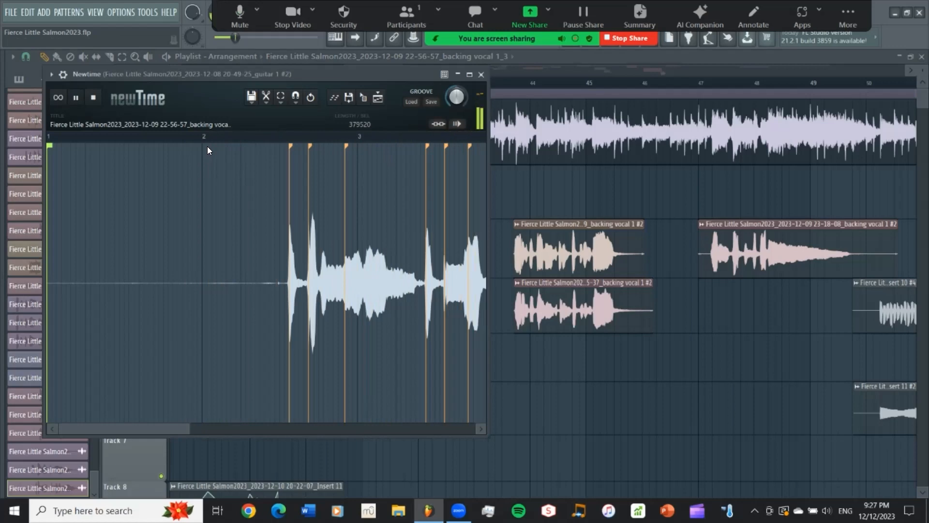
click(76, 96)
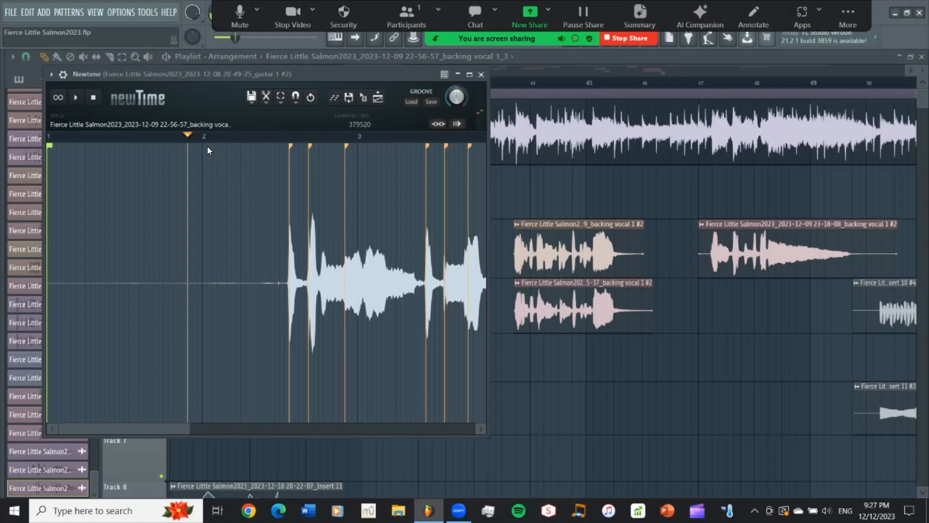
mouse_move(178, 432)
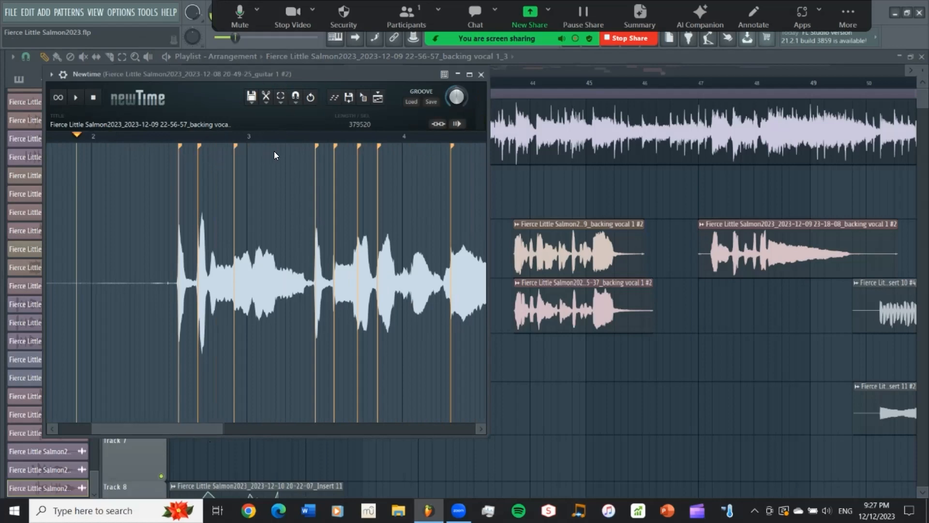
mouse_move(389, 155)
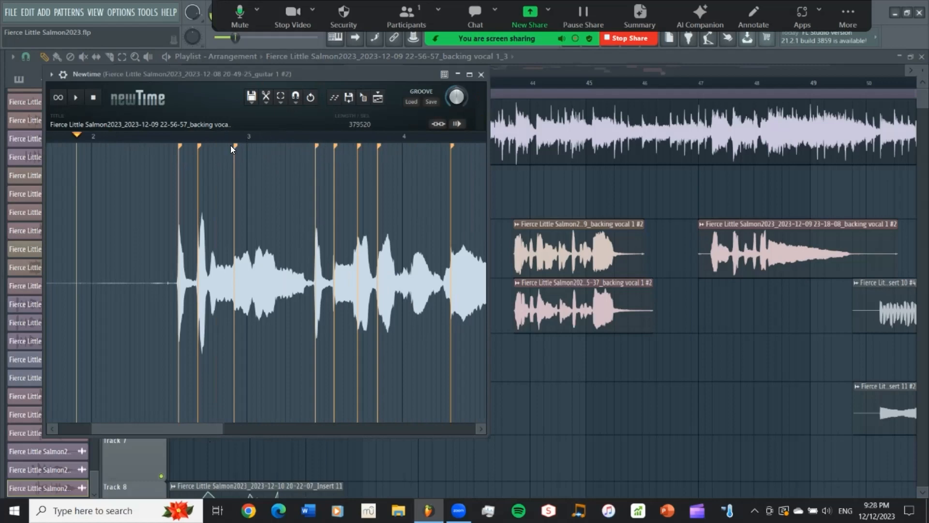
mouse_move(328, 155)
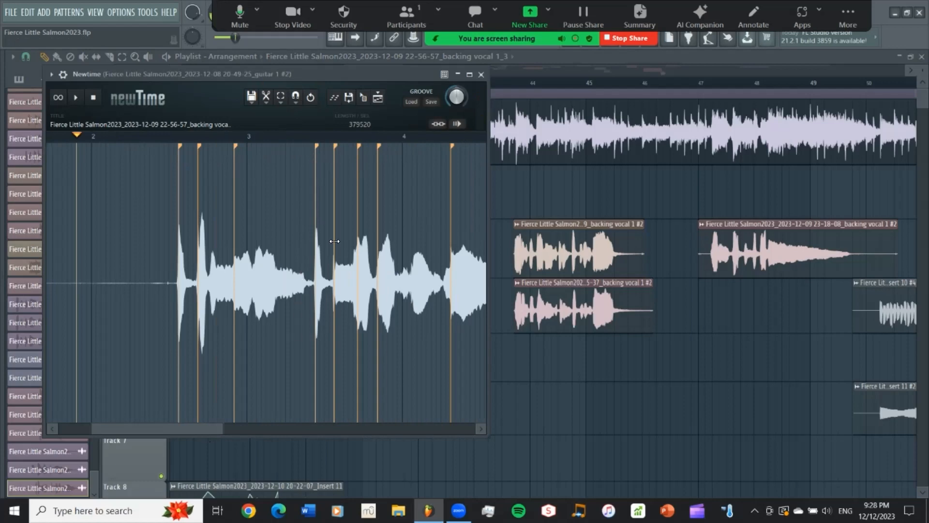
mouse_move(339, 285)
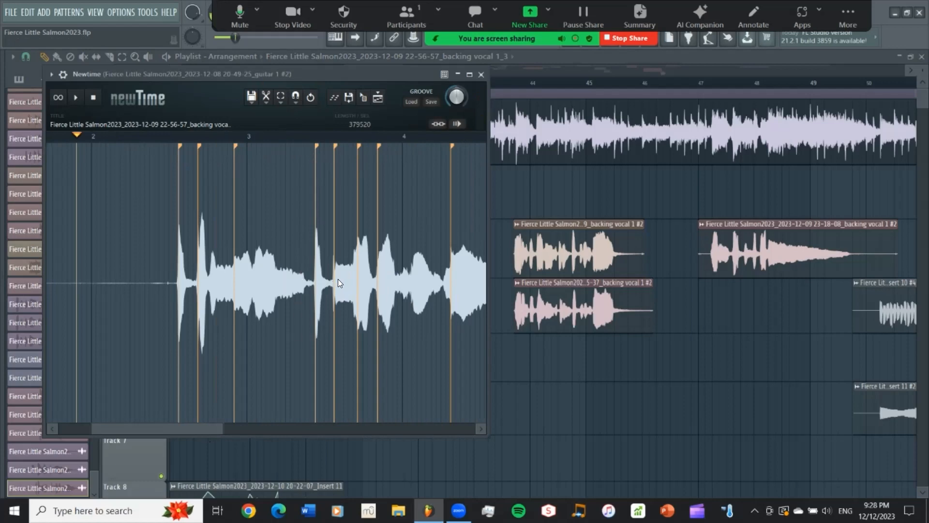
mouse_move(311, 114)
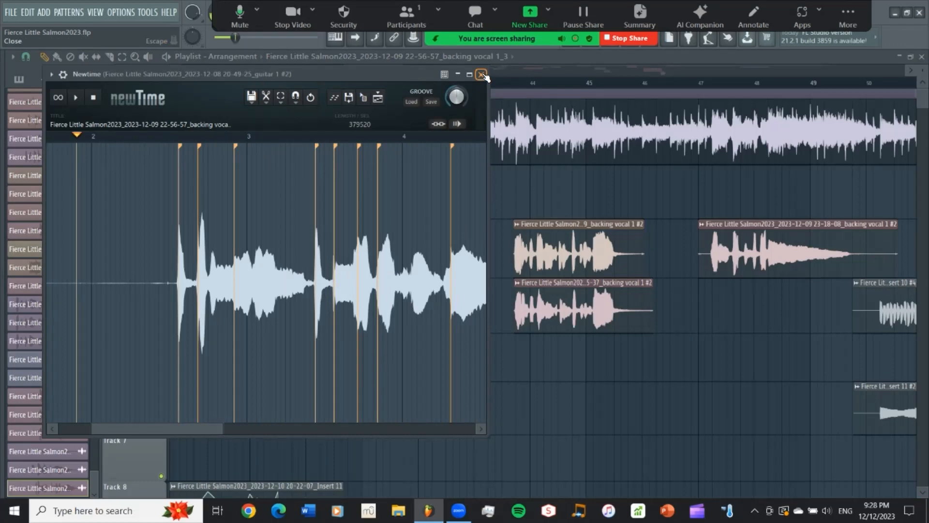
Close the newTime window, returning to the arrangement
click(480, 74)
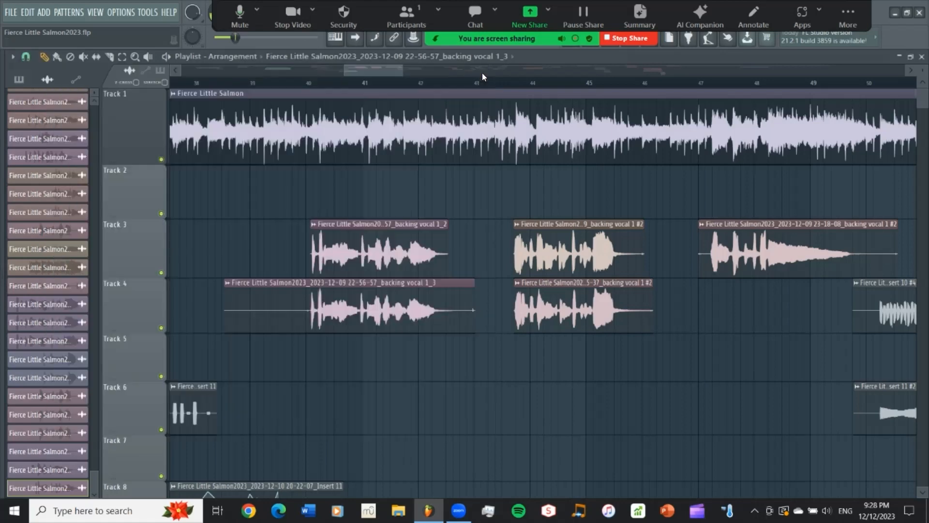
mouse_move(230, 294)
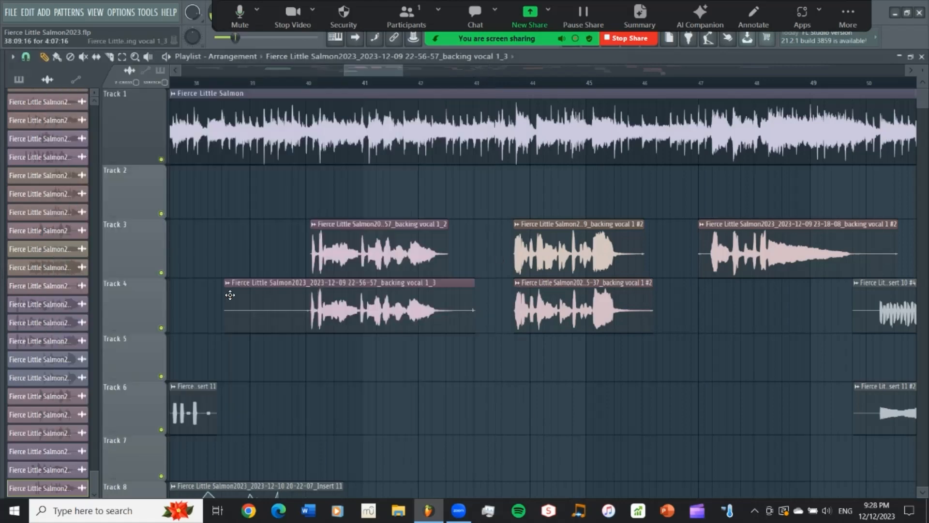
mouse_move(333, 300)
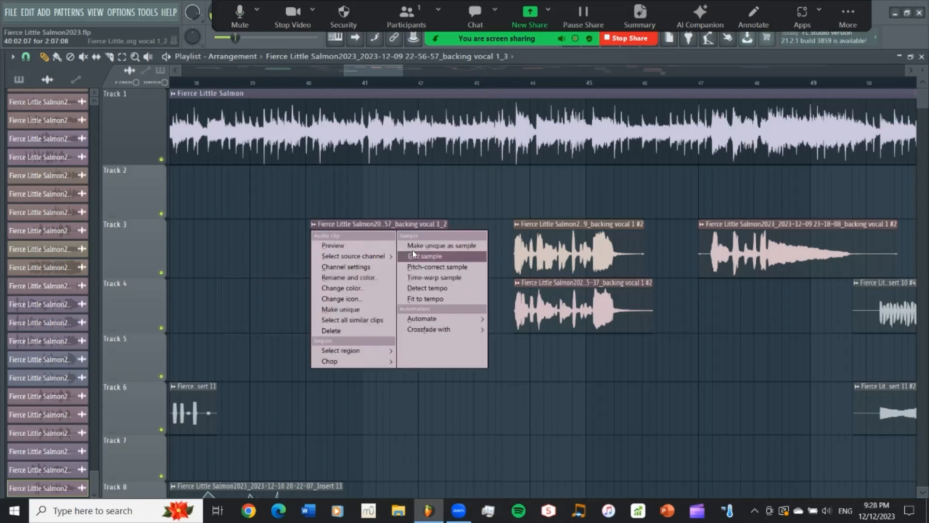
mouse_move(417, 257)
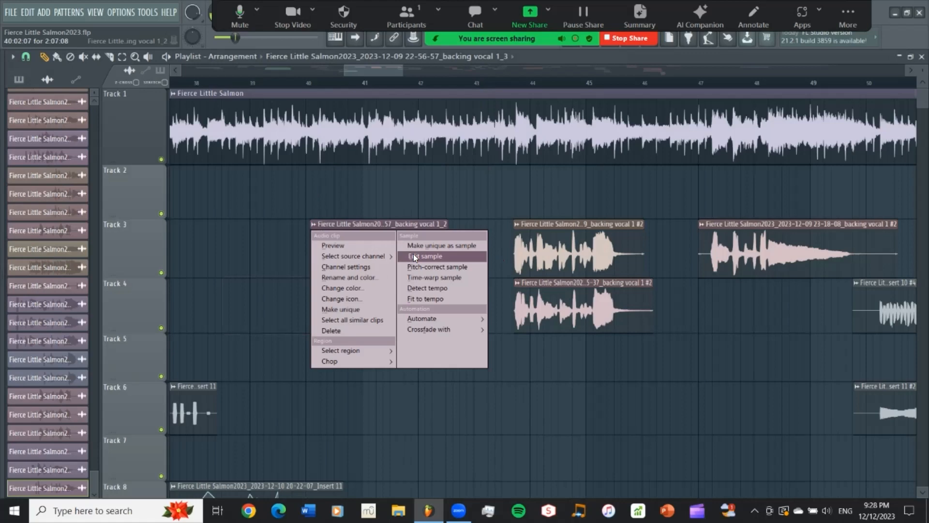
mouse_move(417, 277)
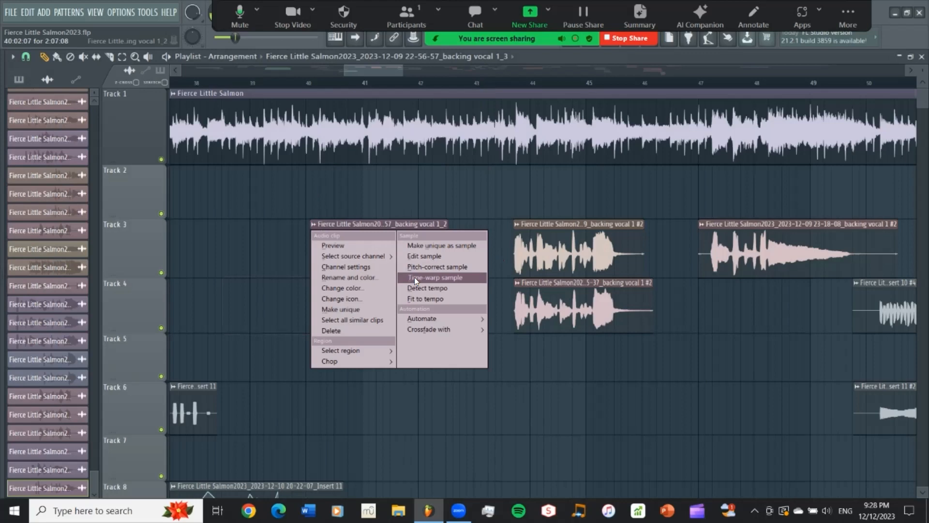
mouse_move(426, 256)
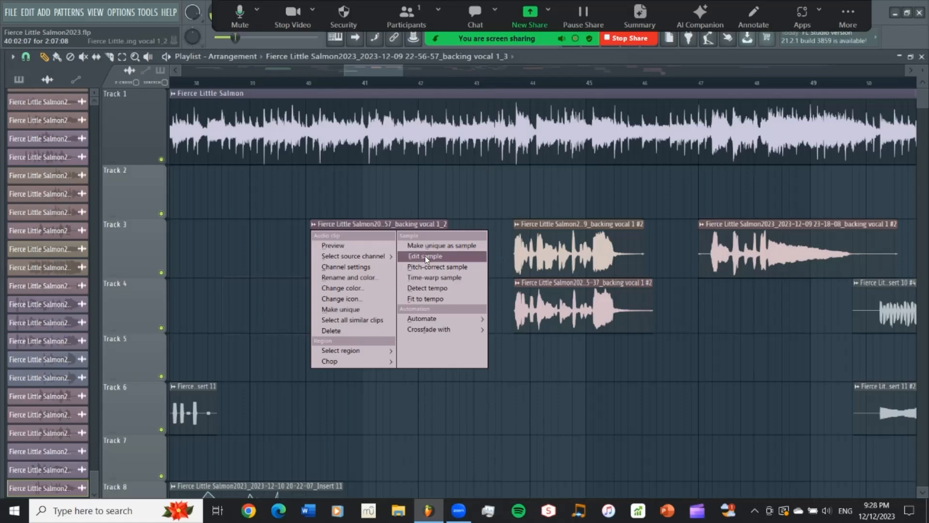
Open backing vocal 1_2 in Edison and set its tempo to 136 BPM, then accept
click(424, 255)
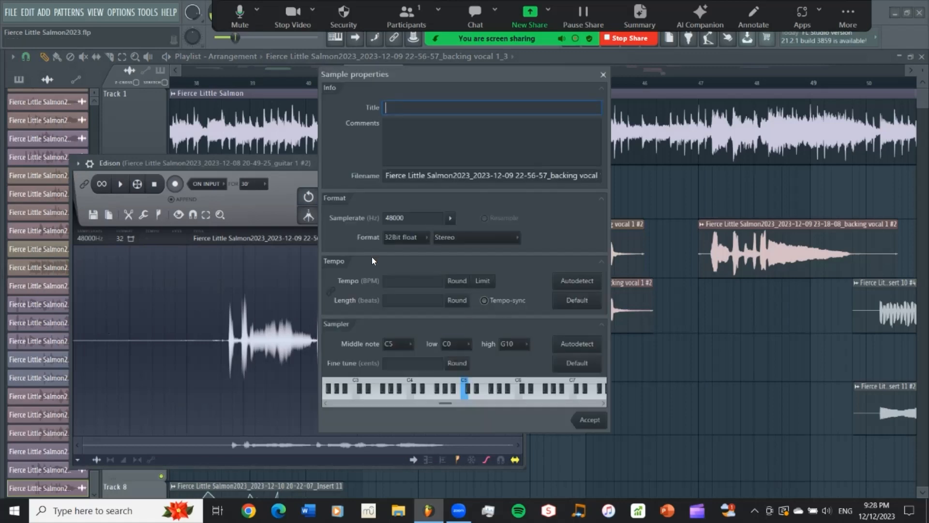
click(412, 280)
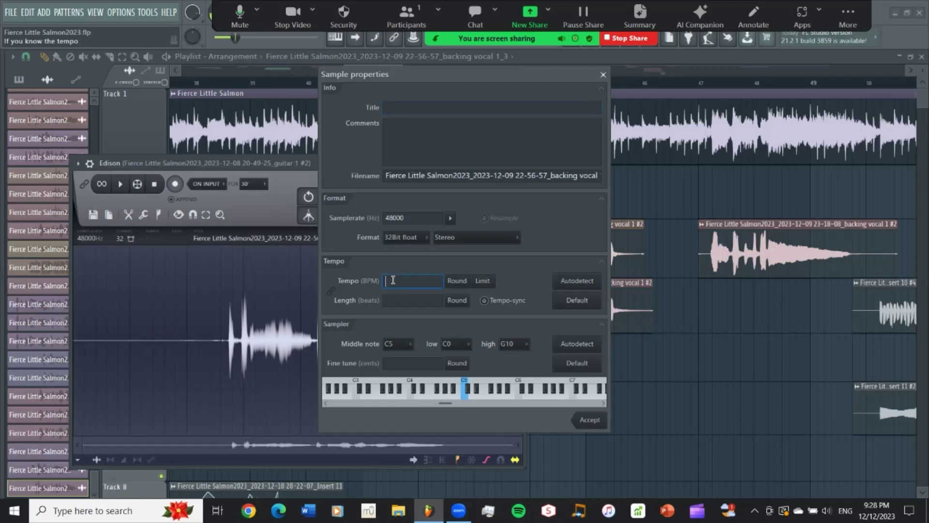
text(136)
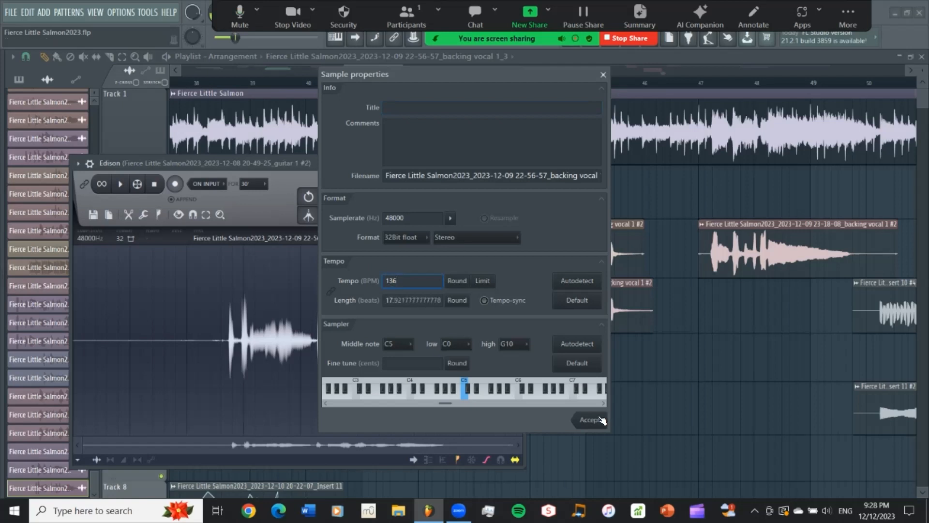
click(592, 419)
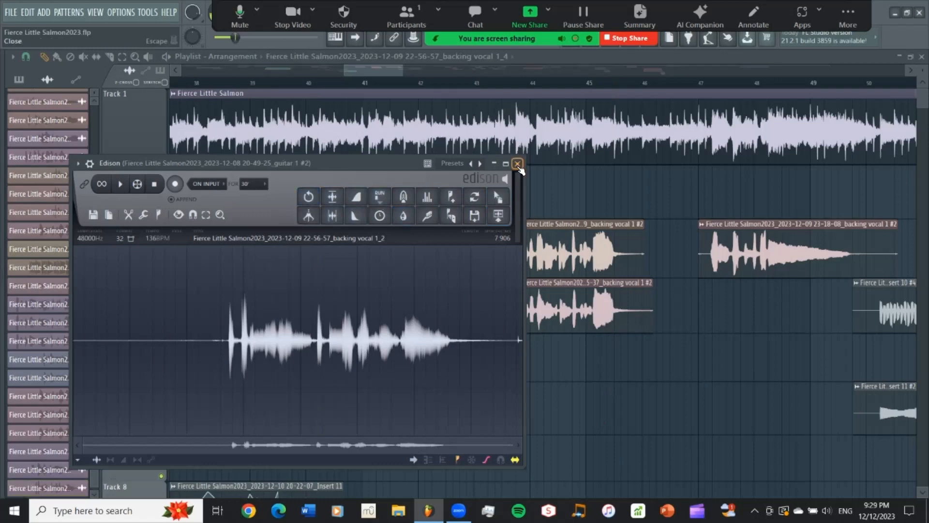
Close Edison and scroll the playlist right to review the backing vocal clips
click(517, 163)
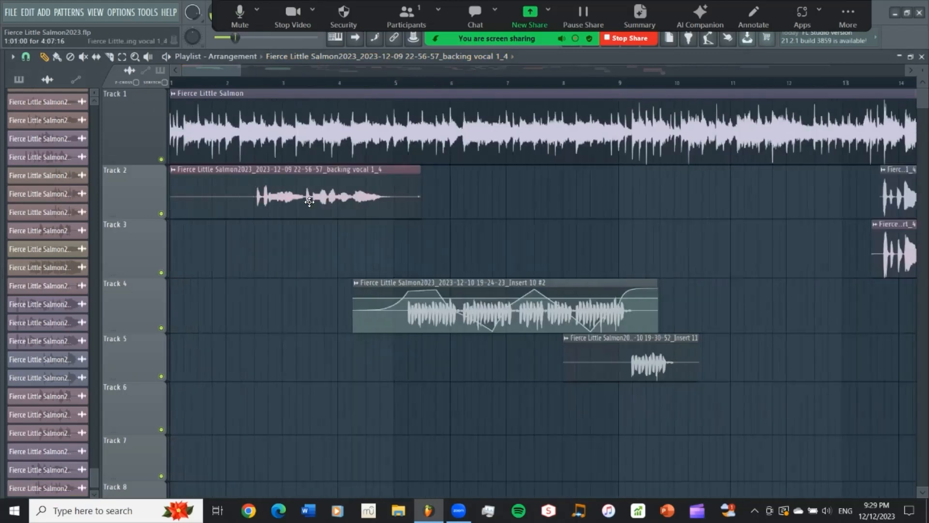
mouse_move(320, 209)
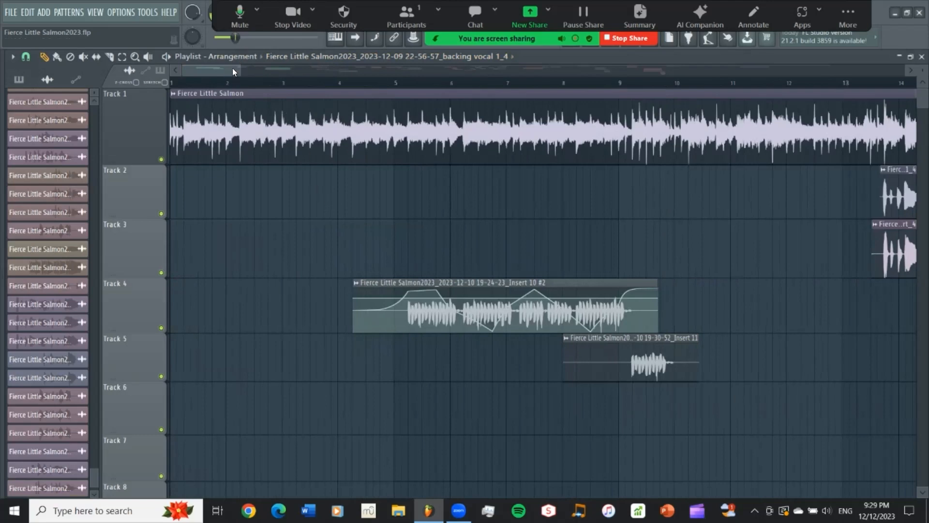
mouse_move(226, 71)
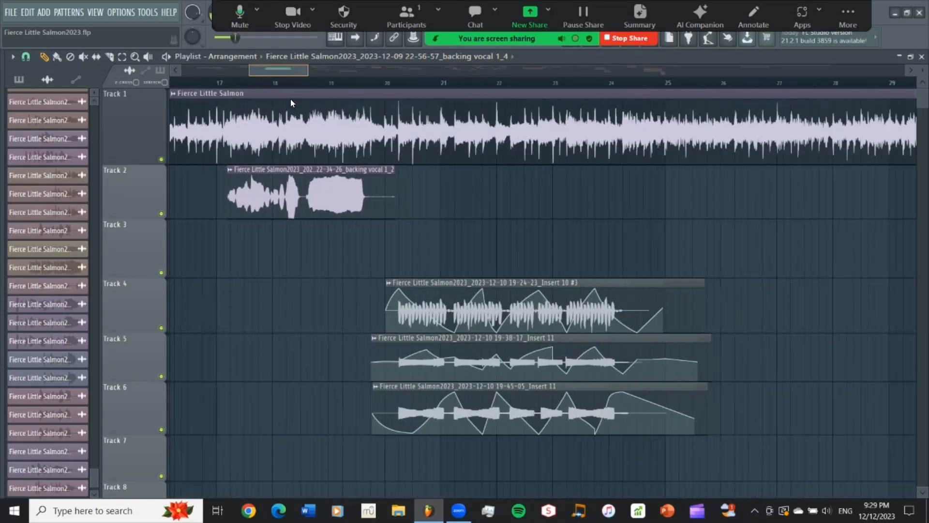
scroll(right, 3)
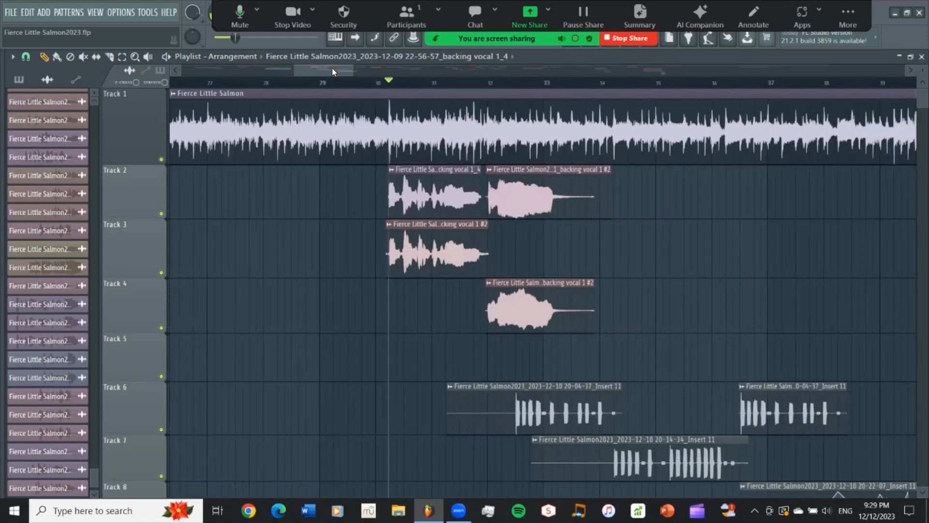
mouse_move(342, 71)
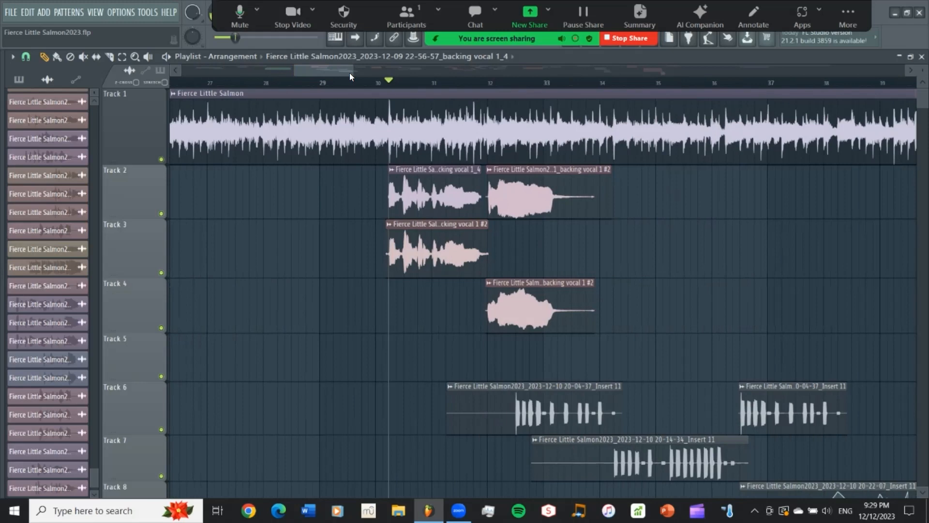
mouse_move(361, 76)
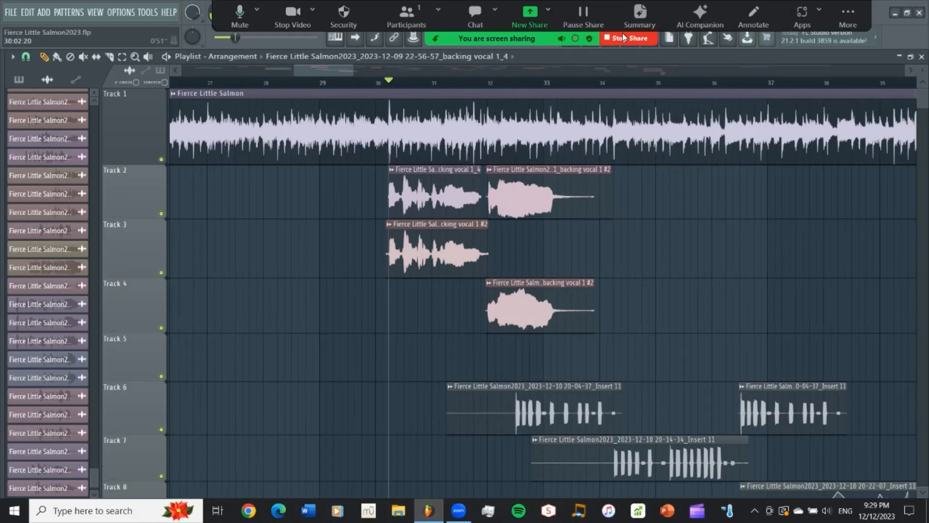
mouse_move(852, 15)
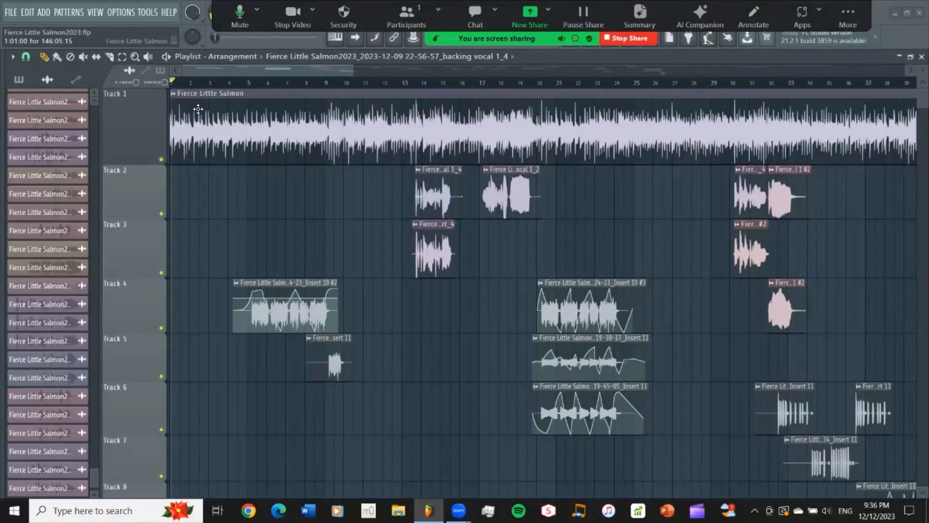
mouse_move(229, 100)
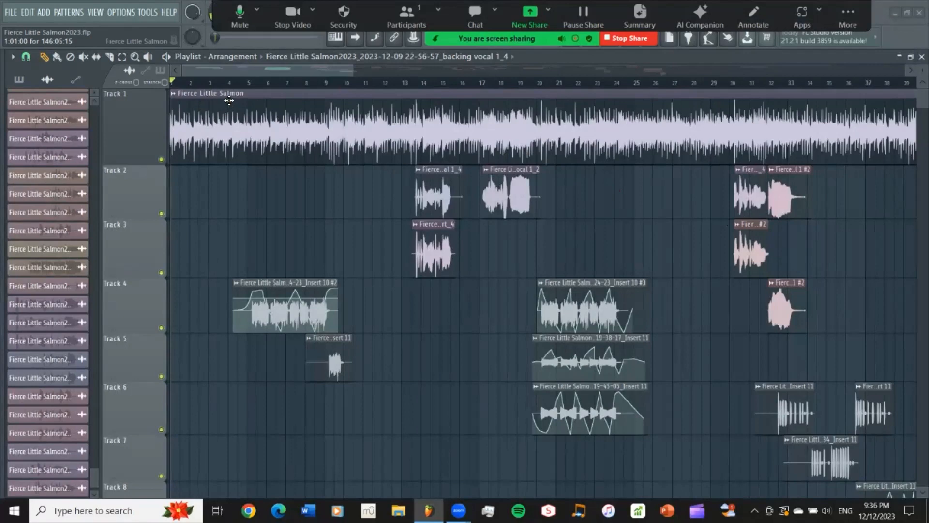
mouse_move(217, 107)
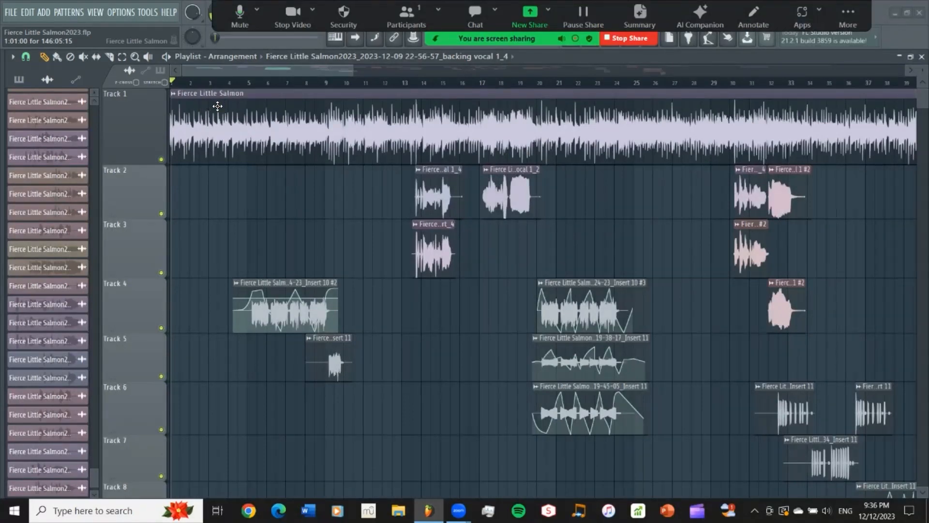
mouse_move(197, 112)
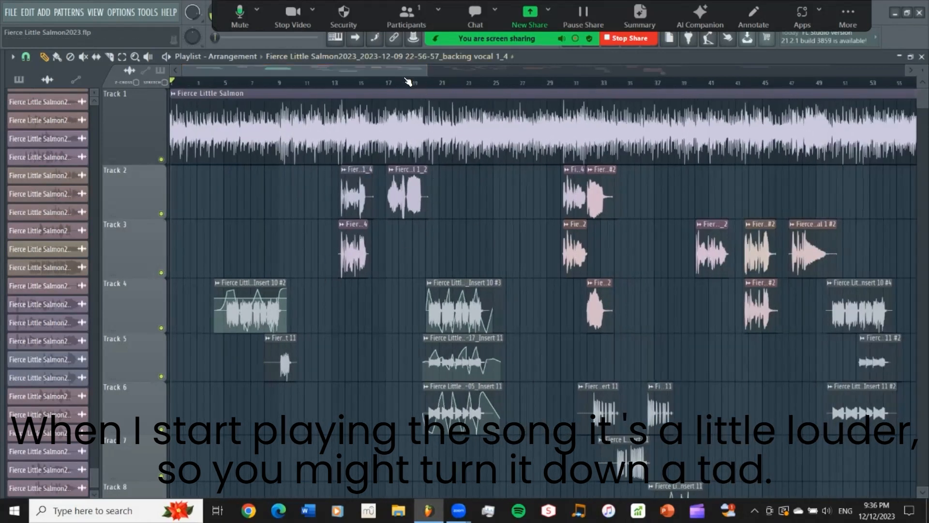
Scroll the playlist to show the whole Fierce Little Salmon arrangement past bar 53
scroll(right, 3)
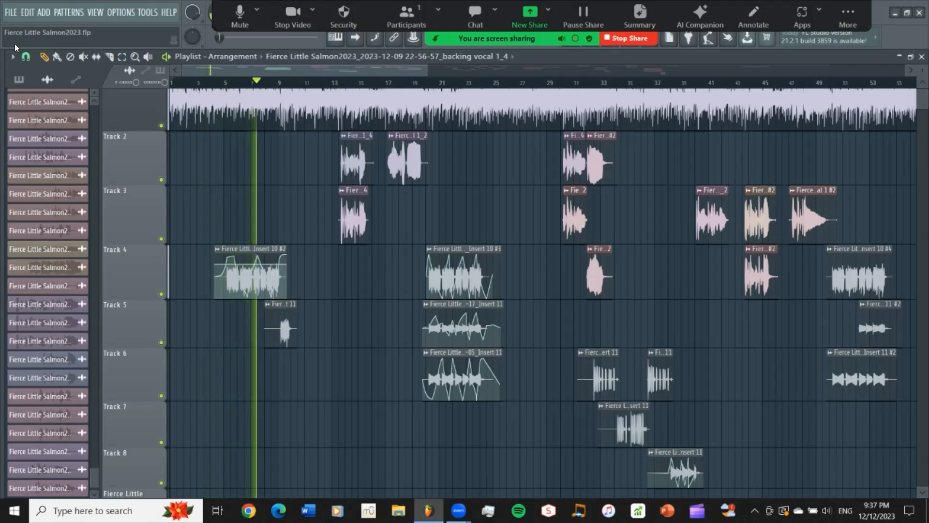
Play the Fierce Little Salmon arrangement from bar 7 through to around bar 19's vocal clips
click(272, 79)
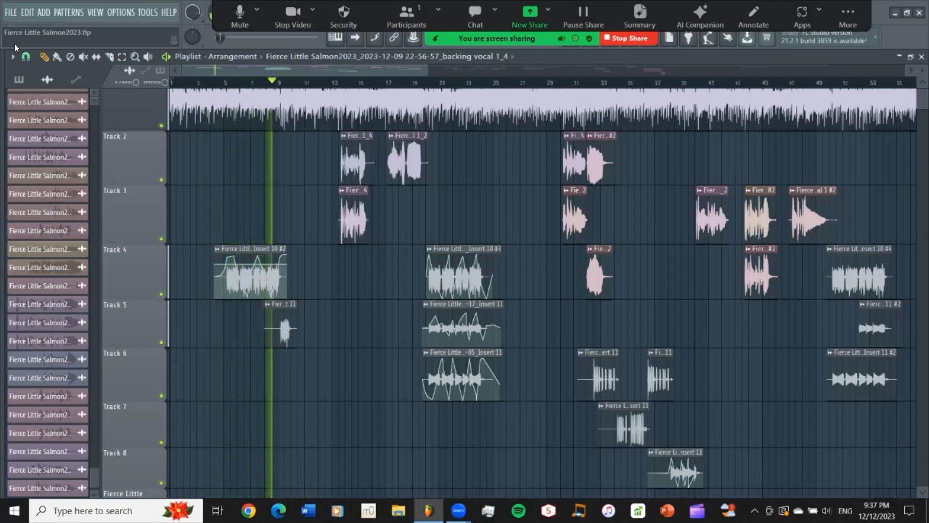
click(287, 82)
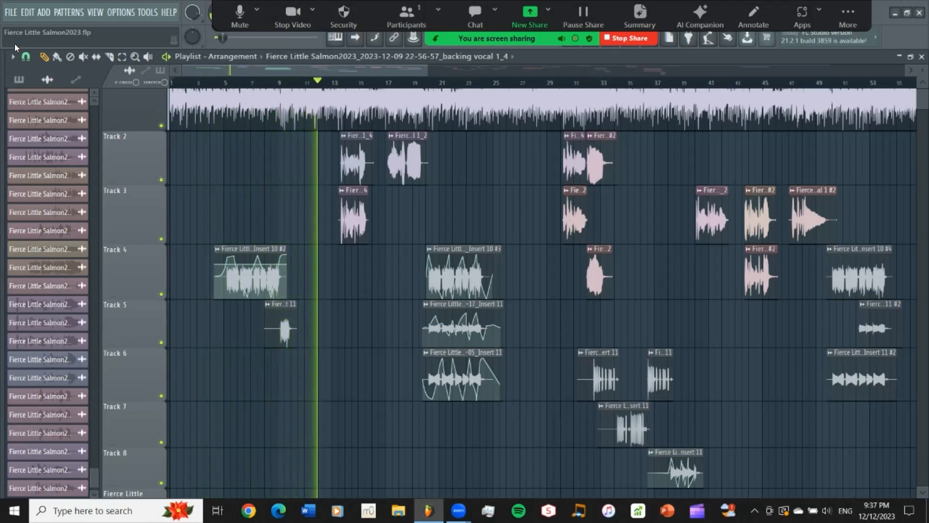
click(332, 81)
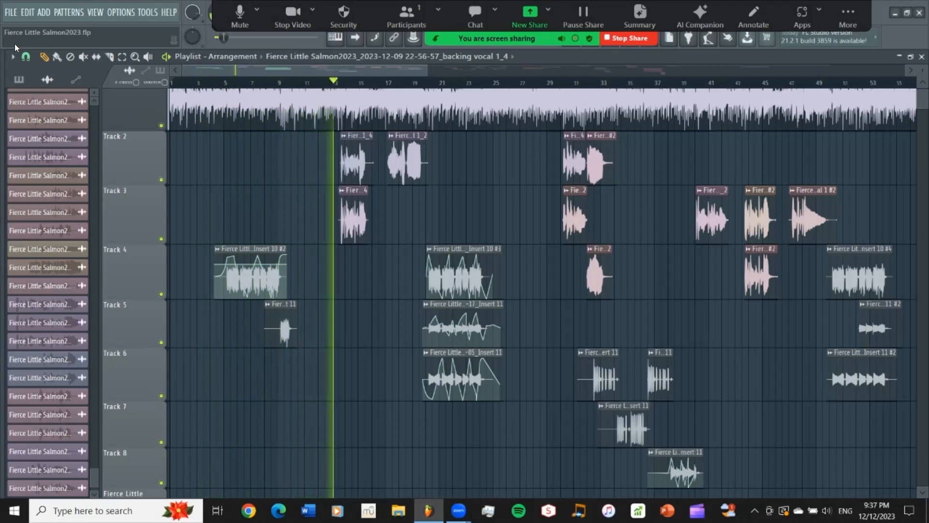
click(347, 83)
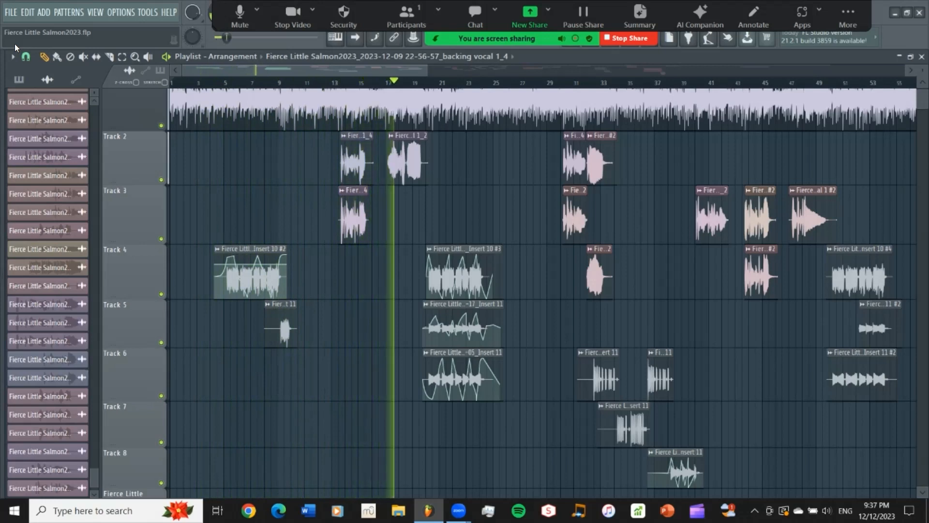
click(408, 82)
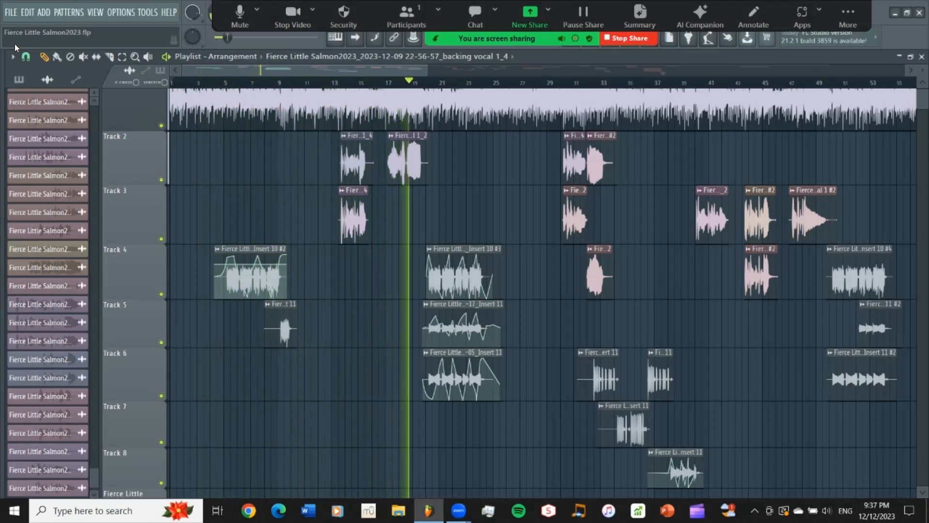